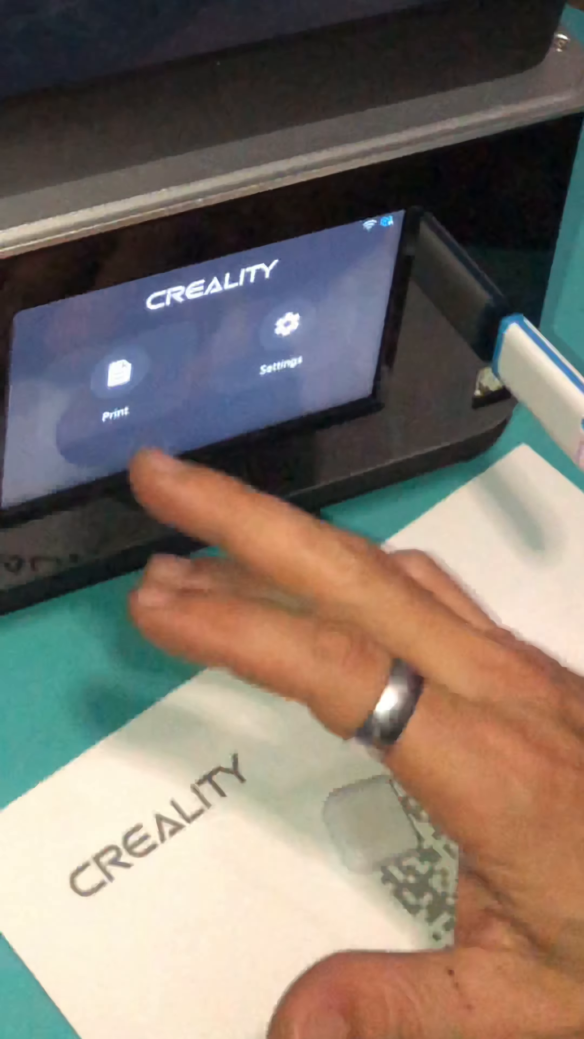
Step: Import Hollow ball.cxdlp from the USB drive into the printer's local storage
left_click(115, 378)
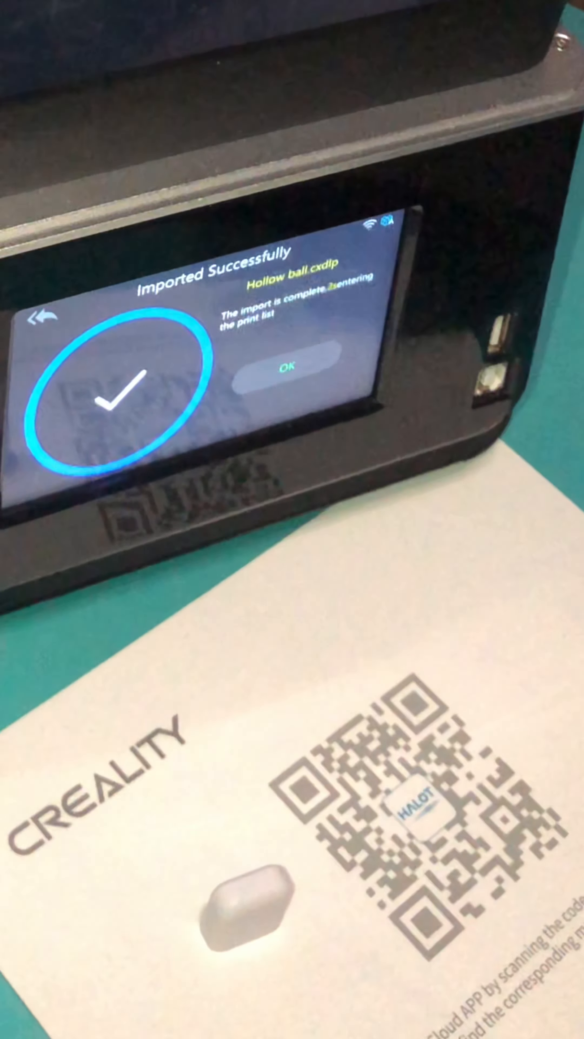
Step: Acknowledge the import and preview Hollow ball.cxdlp: 50um thickness, 1538 layers, 06:55:04 estimated
left_click(290, 368)
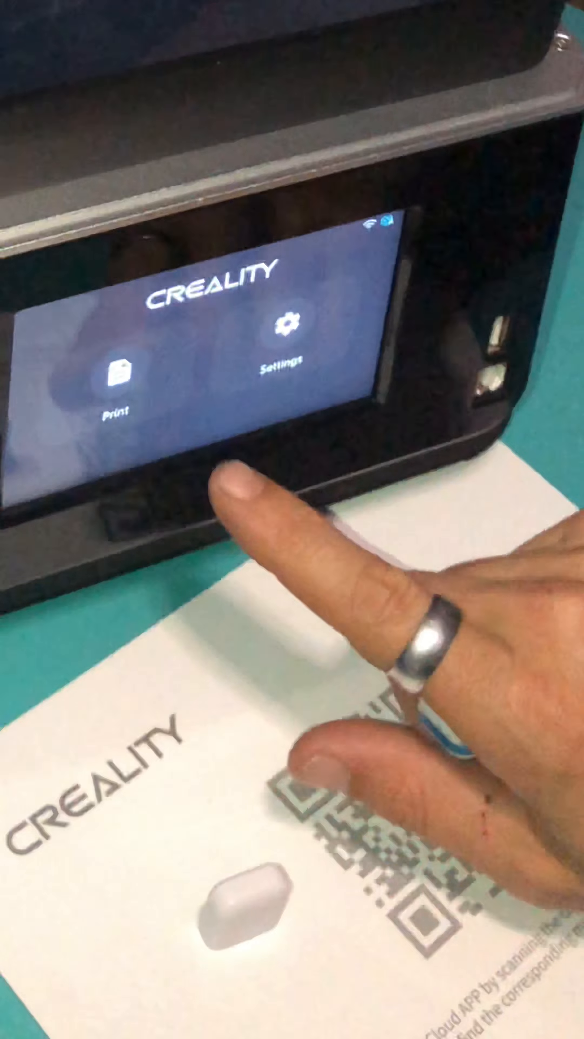
left_click(116, 378)
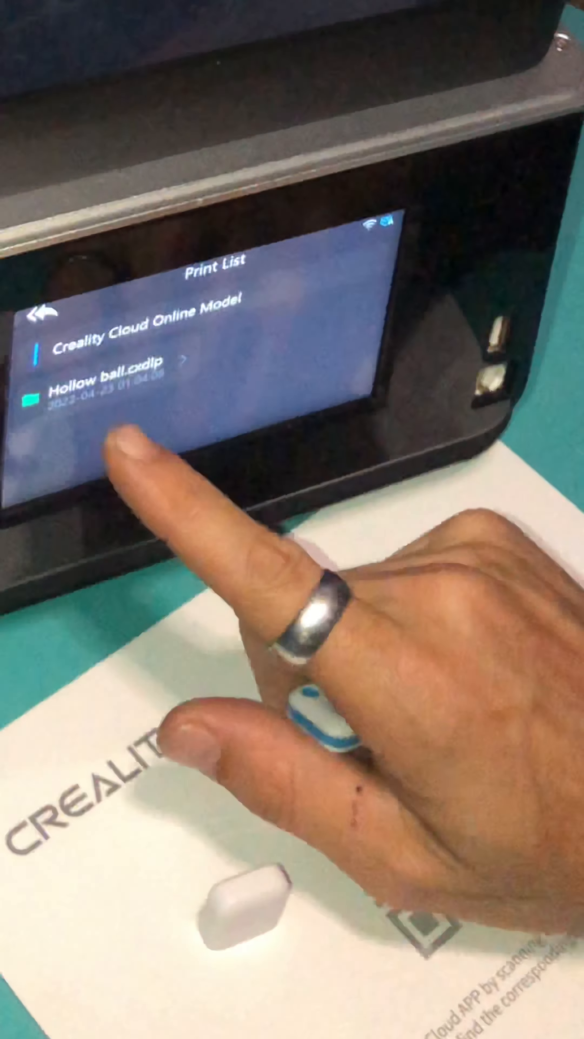
left_click(109, 388)
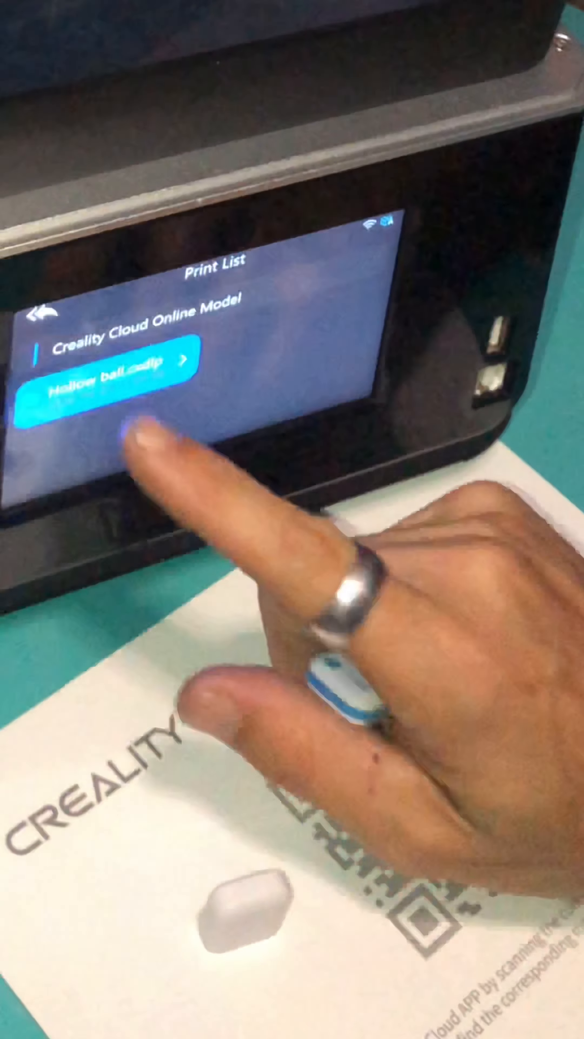
left_click(106, 384)
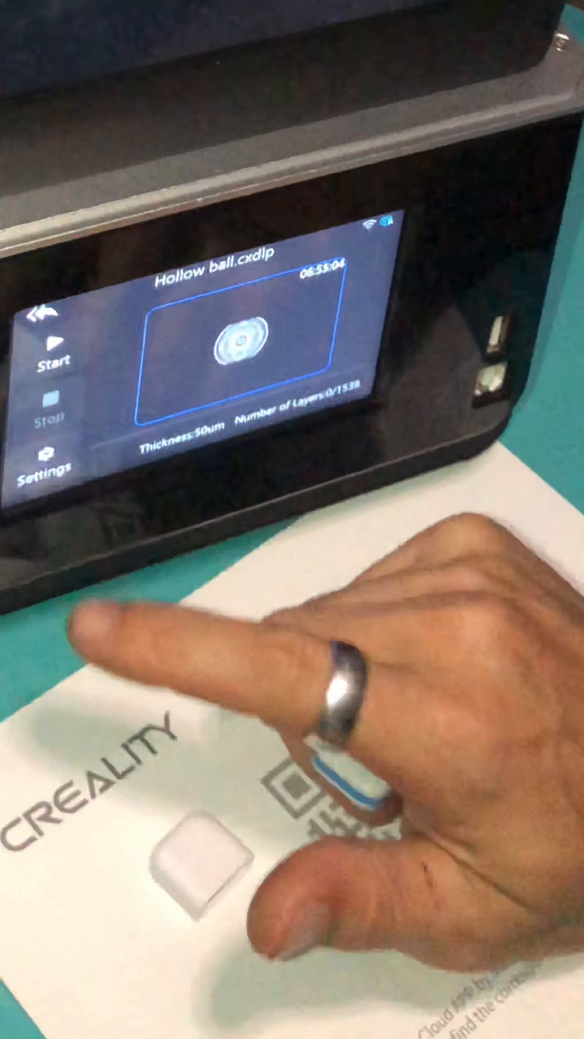
Step: Review Hollow ball's print settings: 40s initial exposure, 3.0s exposure, 6mm rising height
left_click(50, 464)
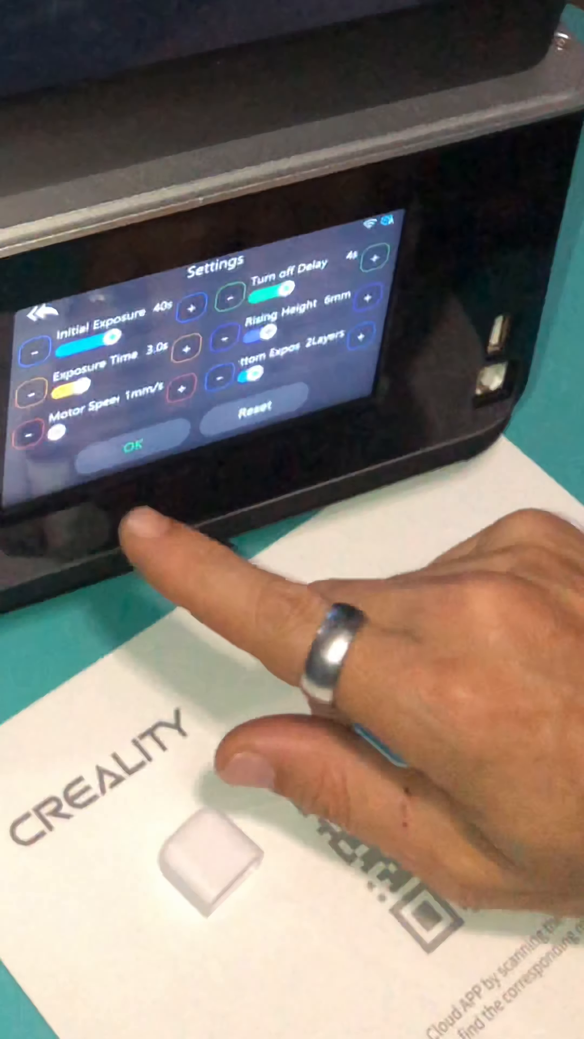
Step: Leave the settings and import tower.cxdlp from the USB drive into printer memory
left_click(133, 445)
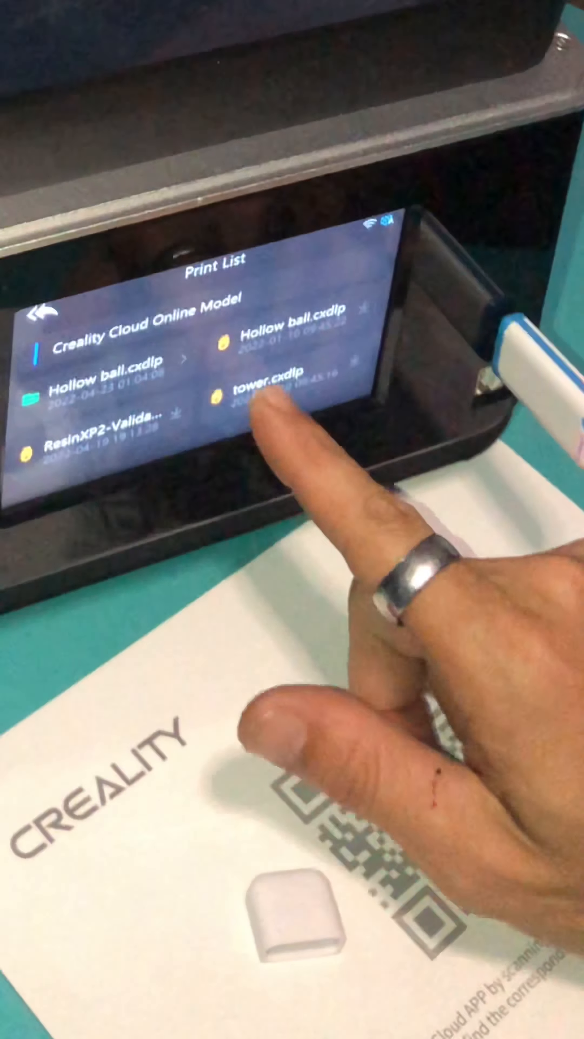
left_click(266, 391)
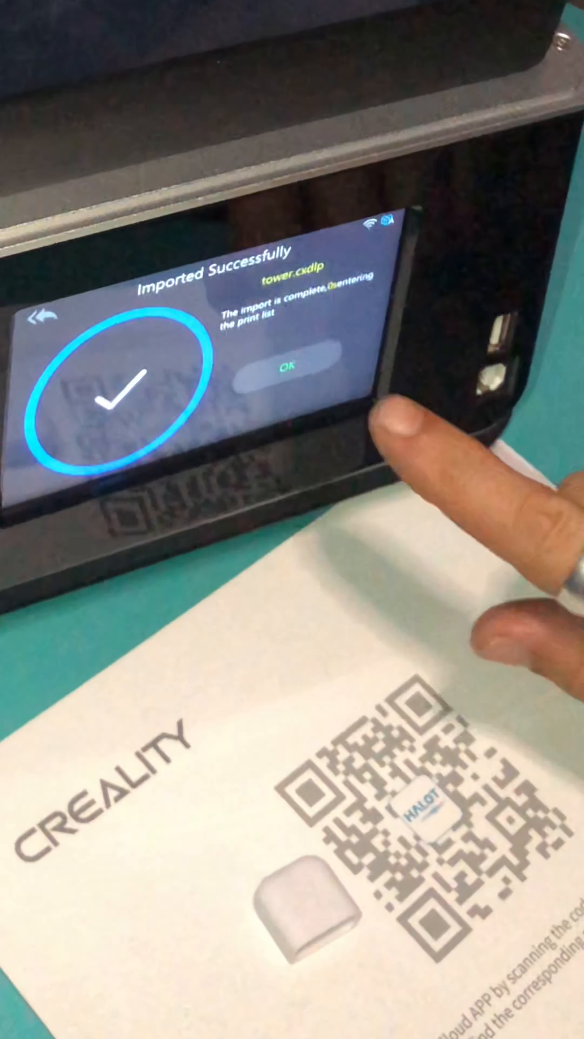
Step: Acknowledge the import and preview tower.cxdlp: 2418 layers, 10:50:33 estimated time
left_click(284, 366)
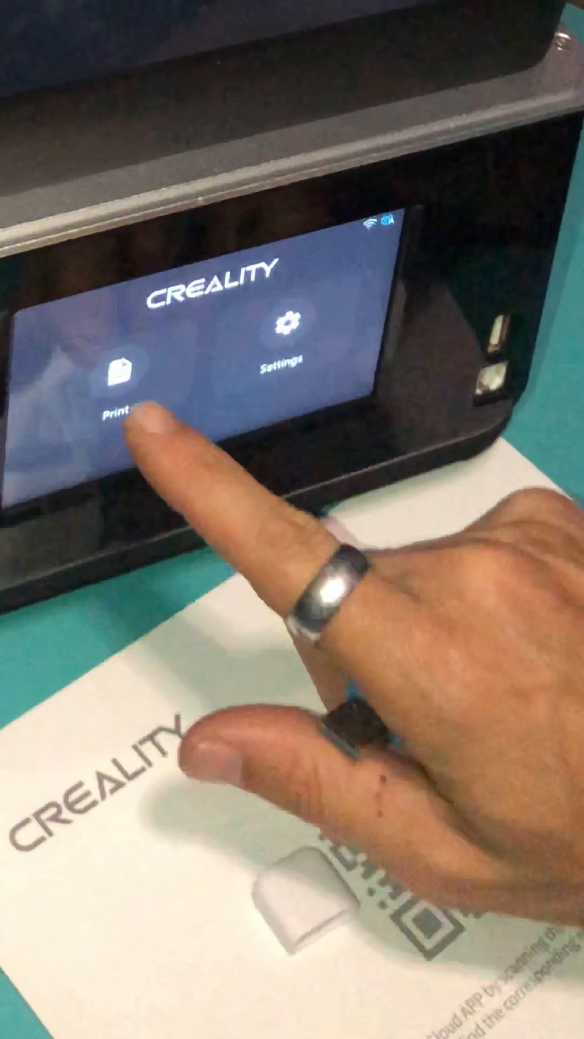
left_click(119, 377)
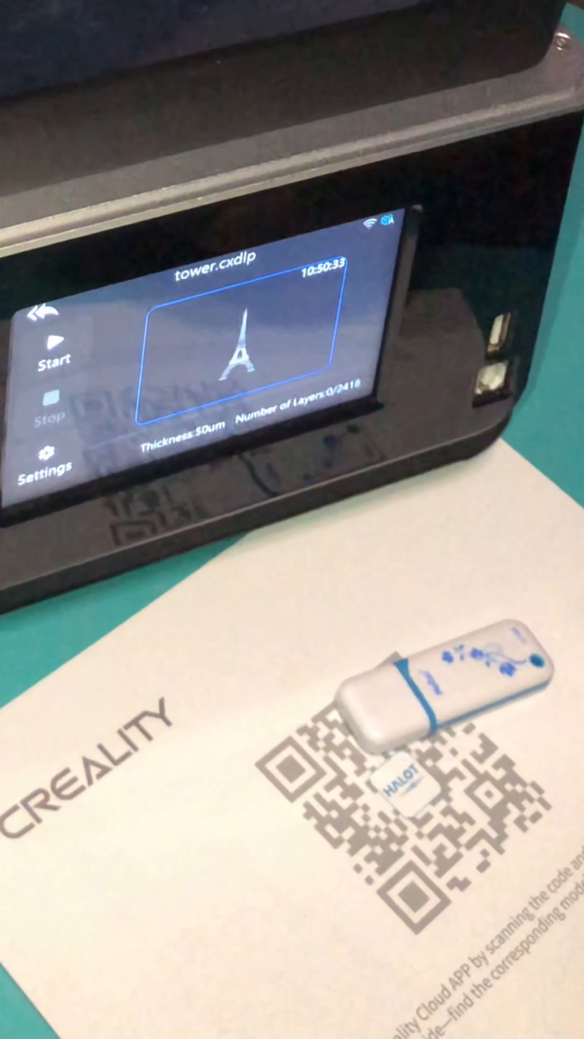
left_click(54, 357)
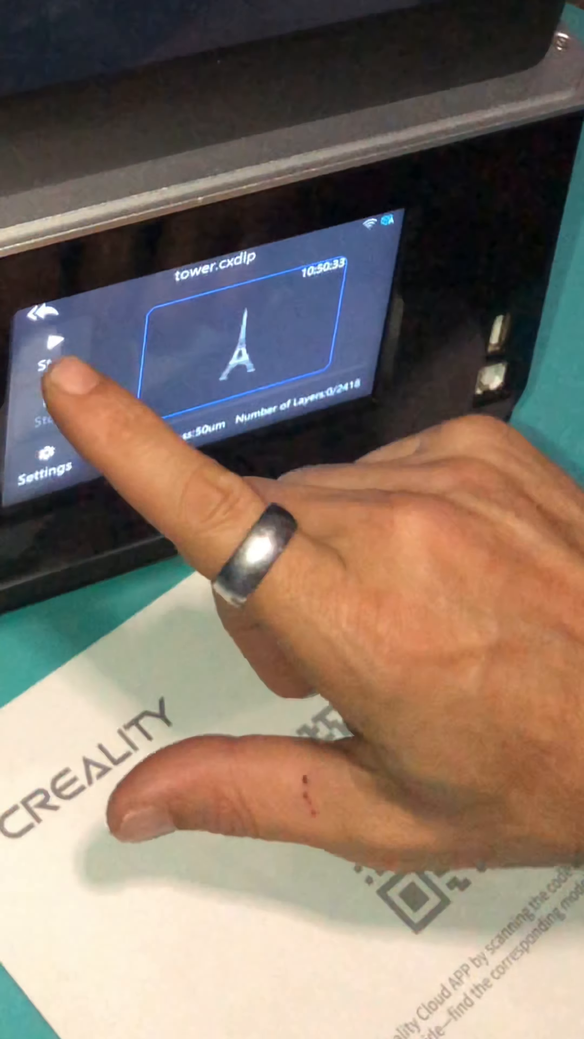
Step: View Cartoon shark's details in Creality Cloud, then return to the model list with Kholek Suneater and Minions
left_click(40, 325)
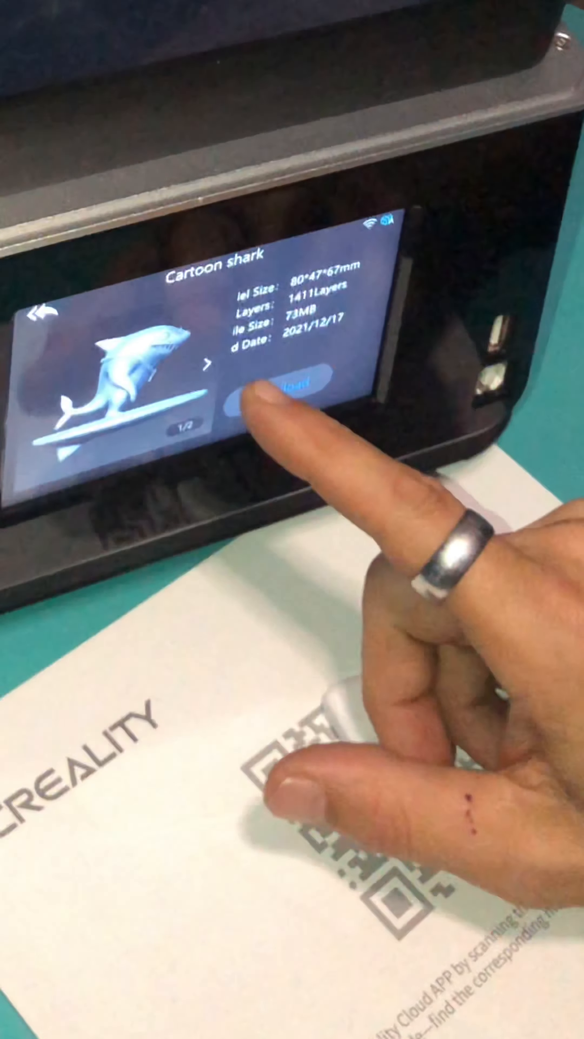
left_click(271, 404)
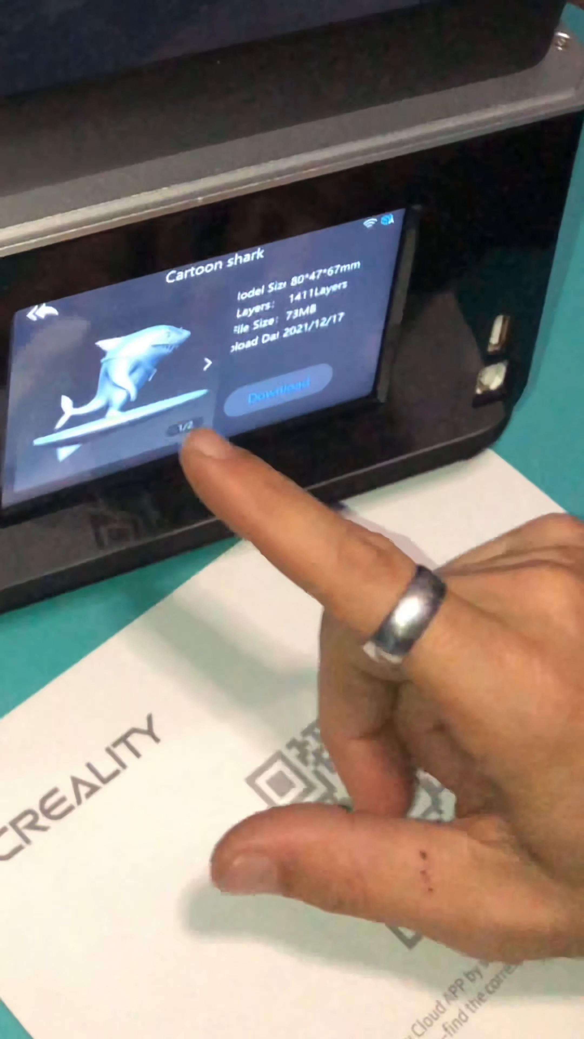
left_click(40, 315)
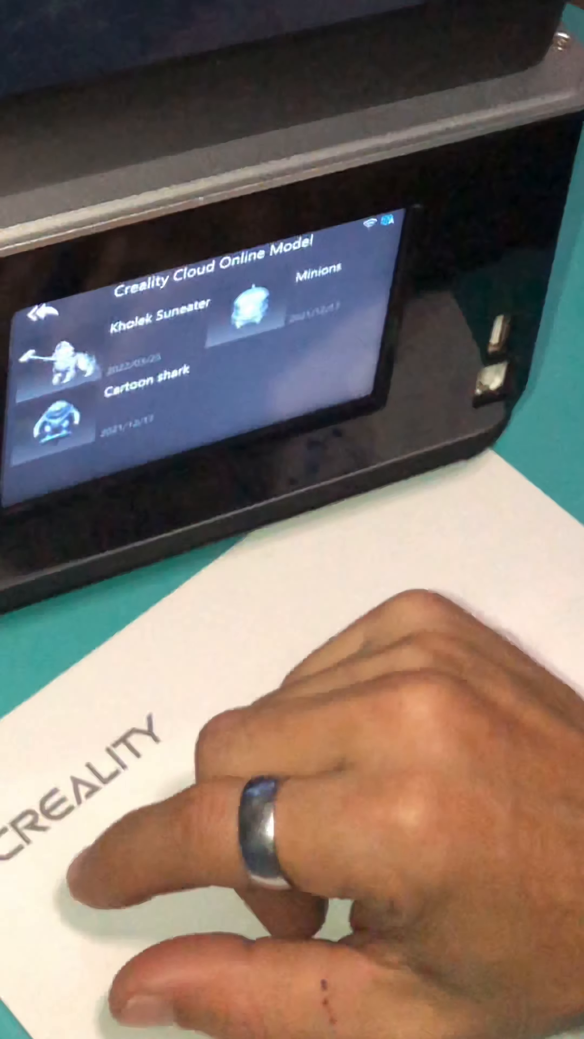